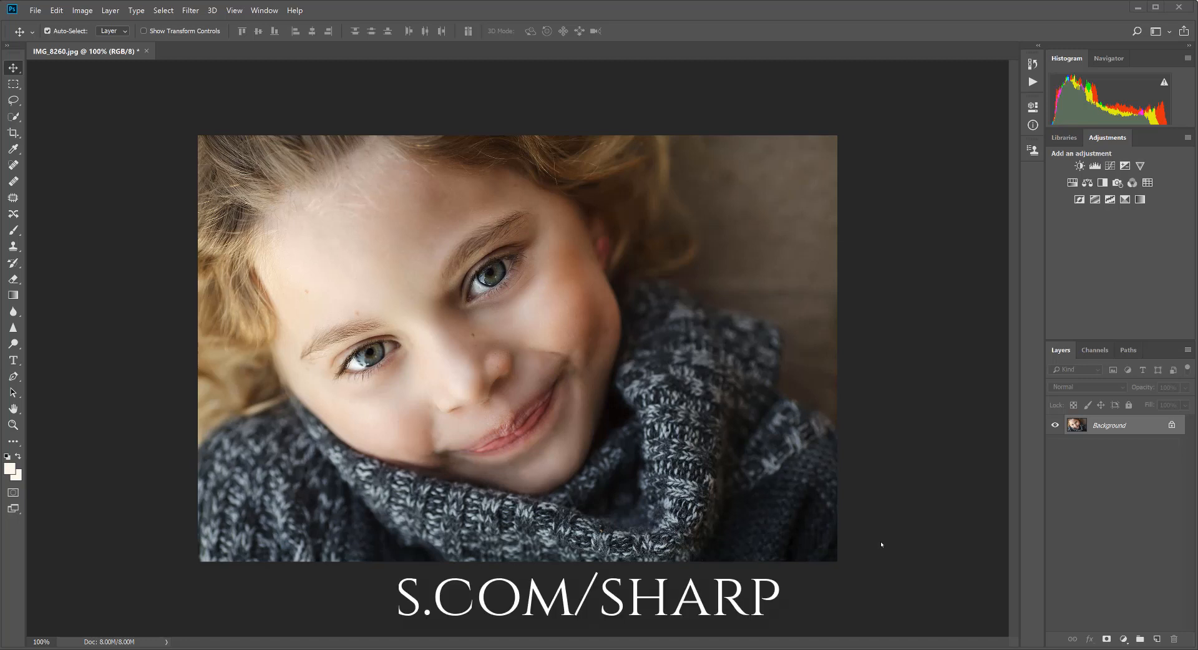
Step: Duplicate the Background layer via Layer > Duplicate Layer to get 'Background copy'
text(COZYCLICK)
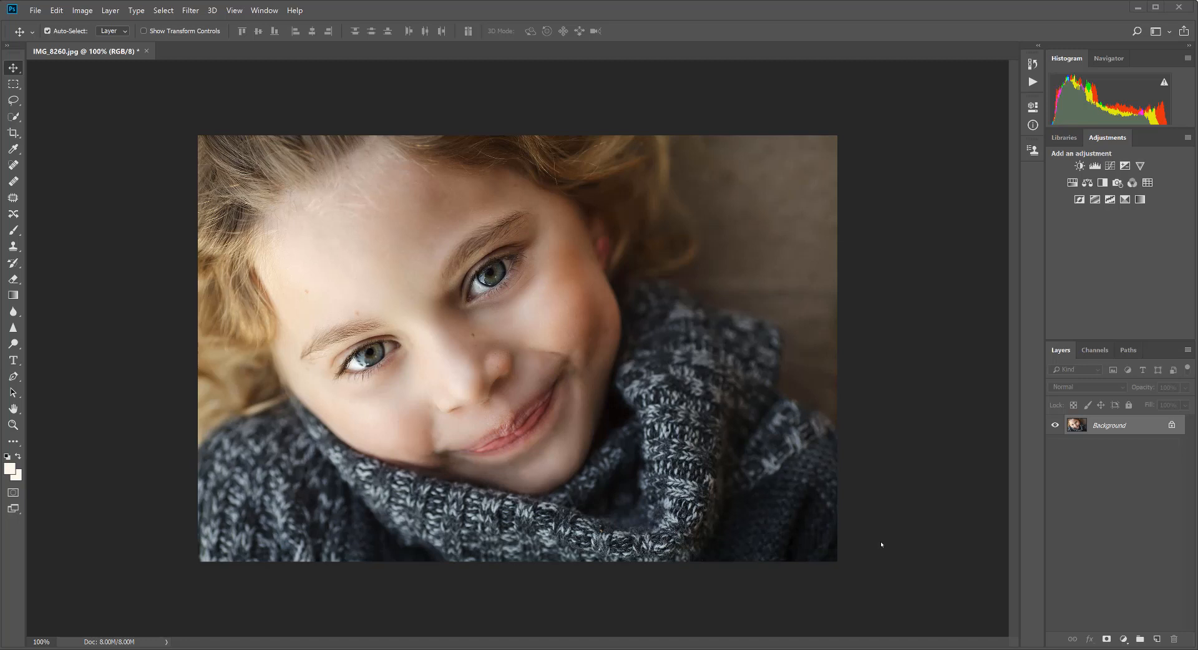
mouse_move(338, 531)
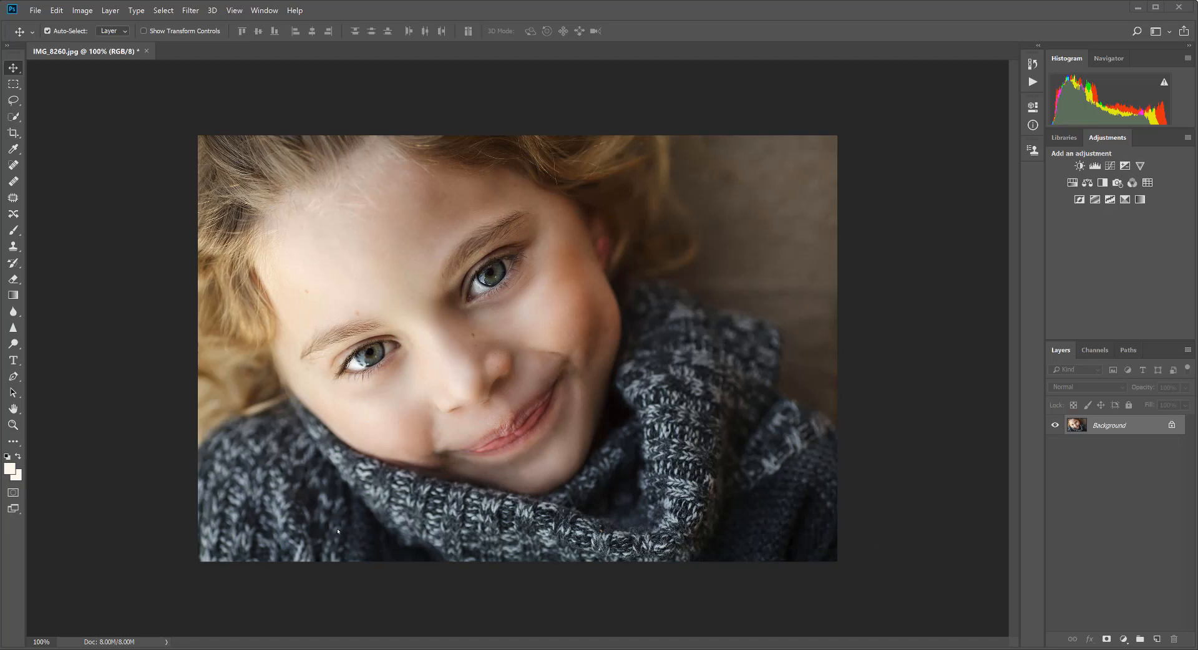
mouse_move(827, 585)
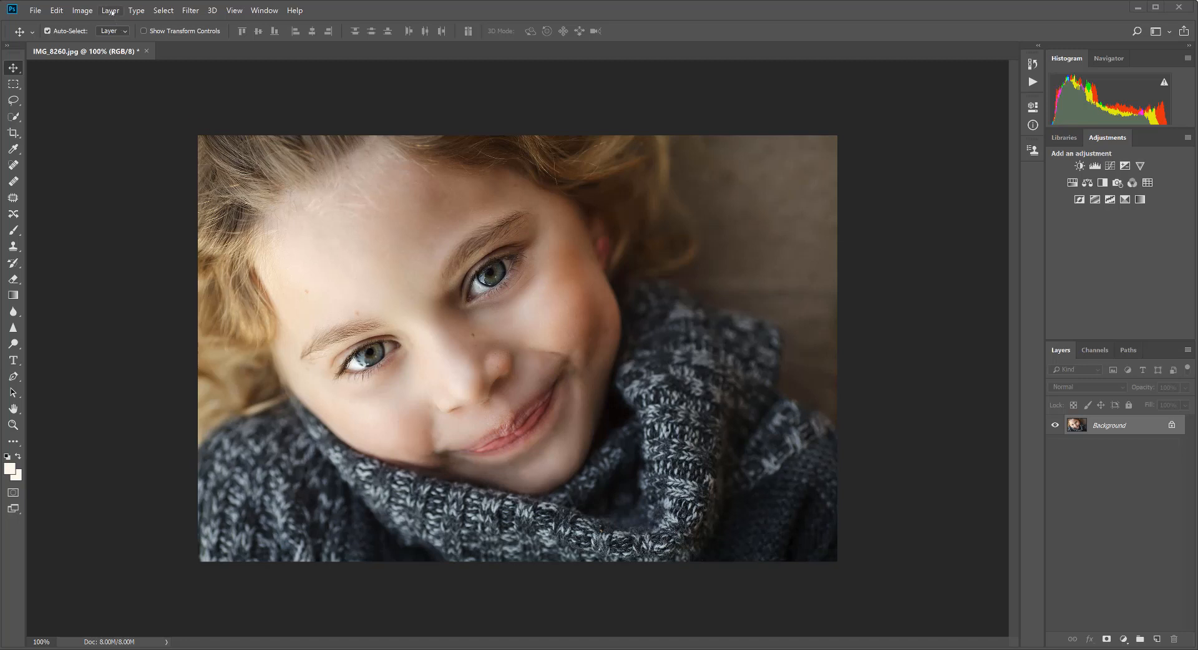
click(110, 10)
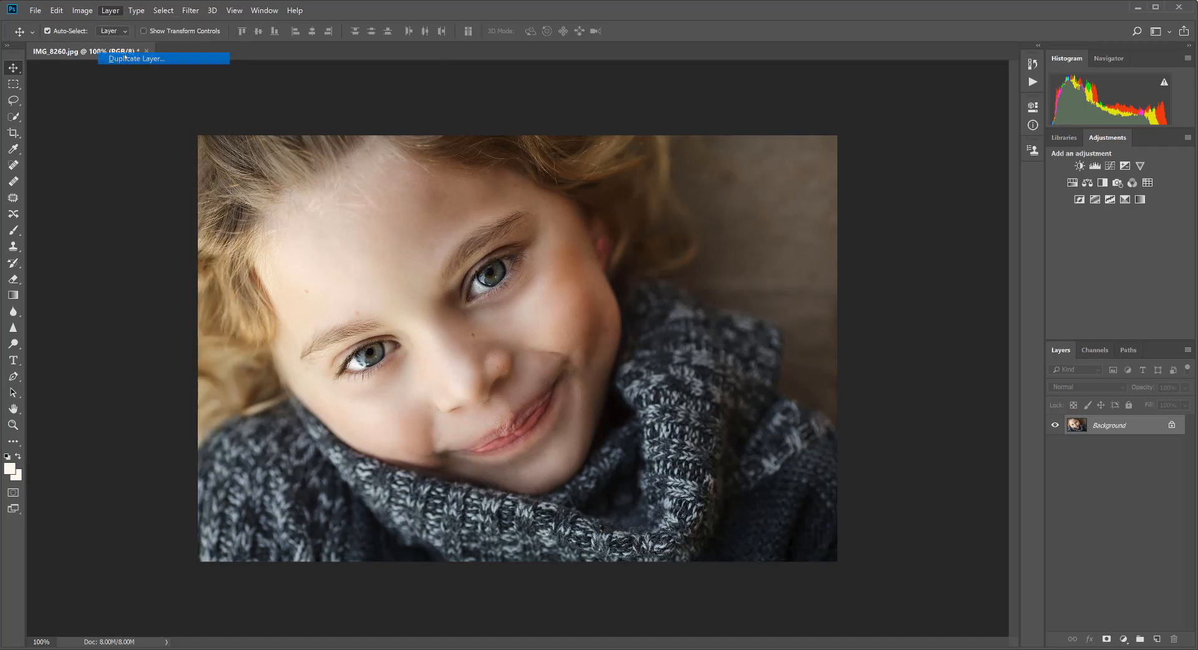
click(135, 59)
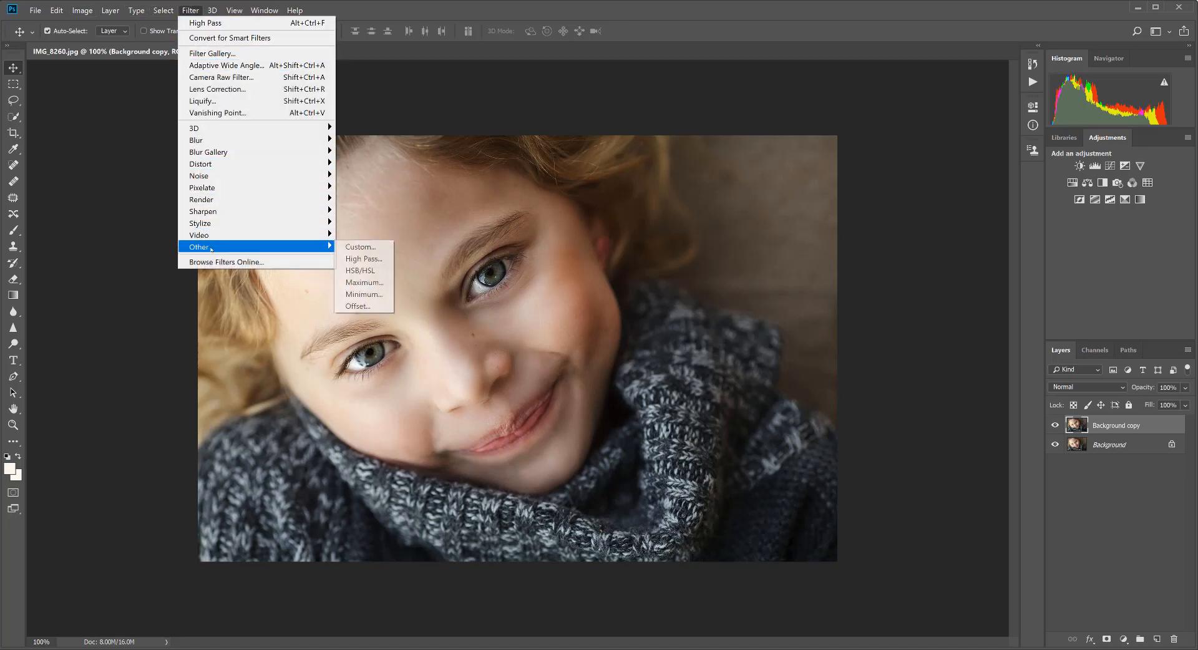
Step: Preview a High Pass filter on Background copy, settling the radius at 2.4 pixels
click(364, 258)
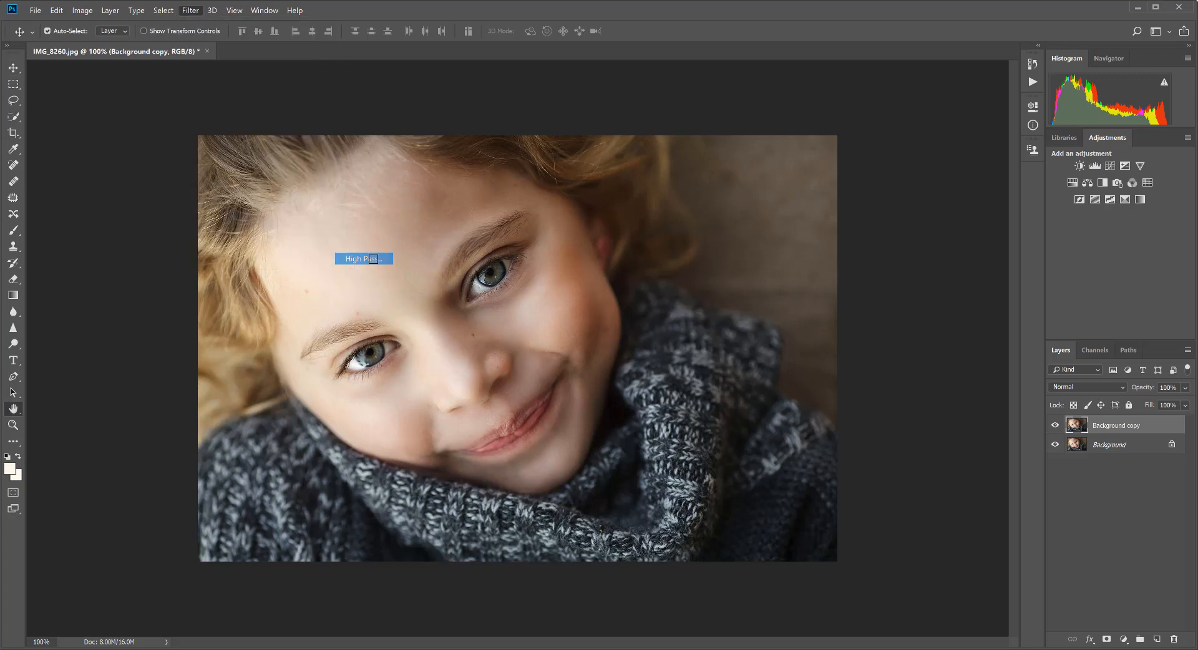
click(363, 259)
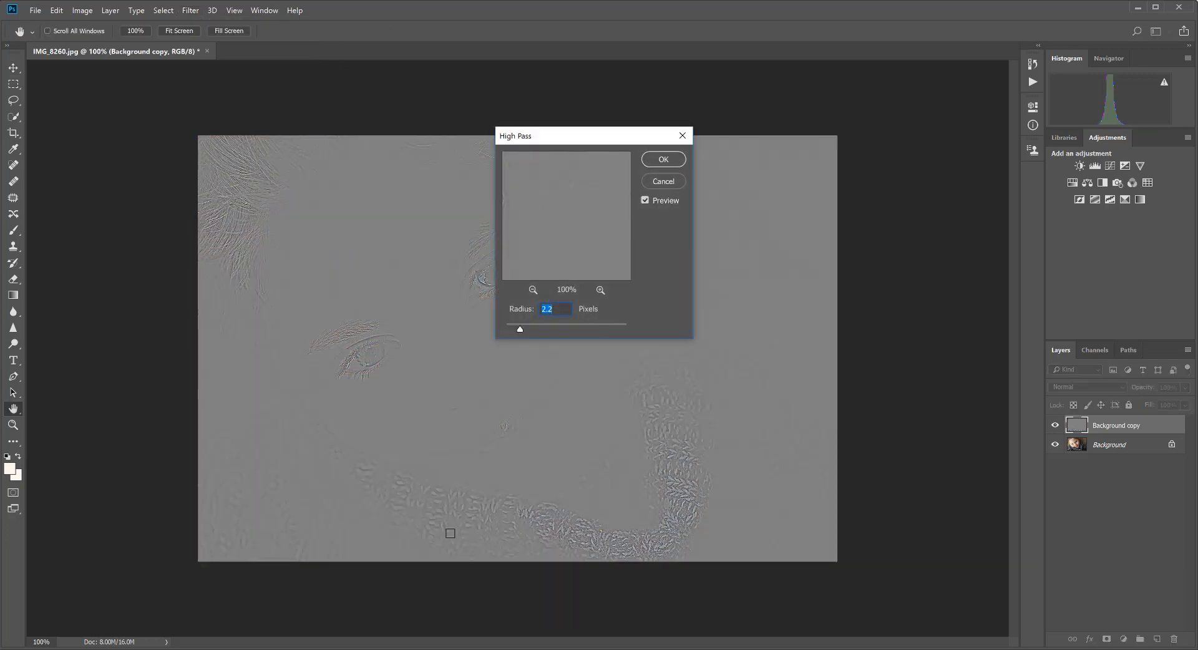
mouse_move(792, 334)
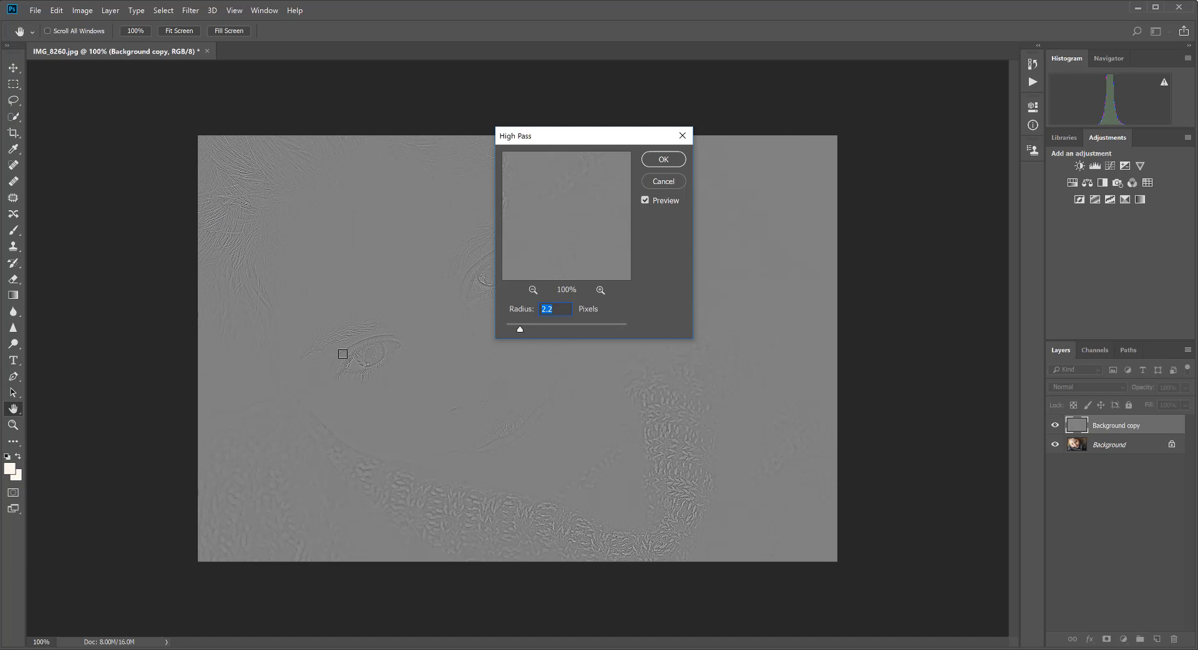
drag(519, 329, 514, 329)
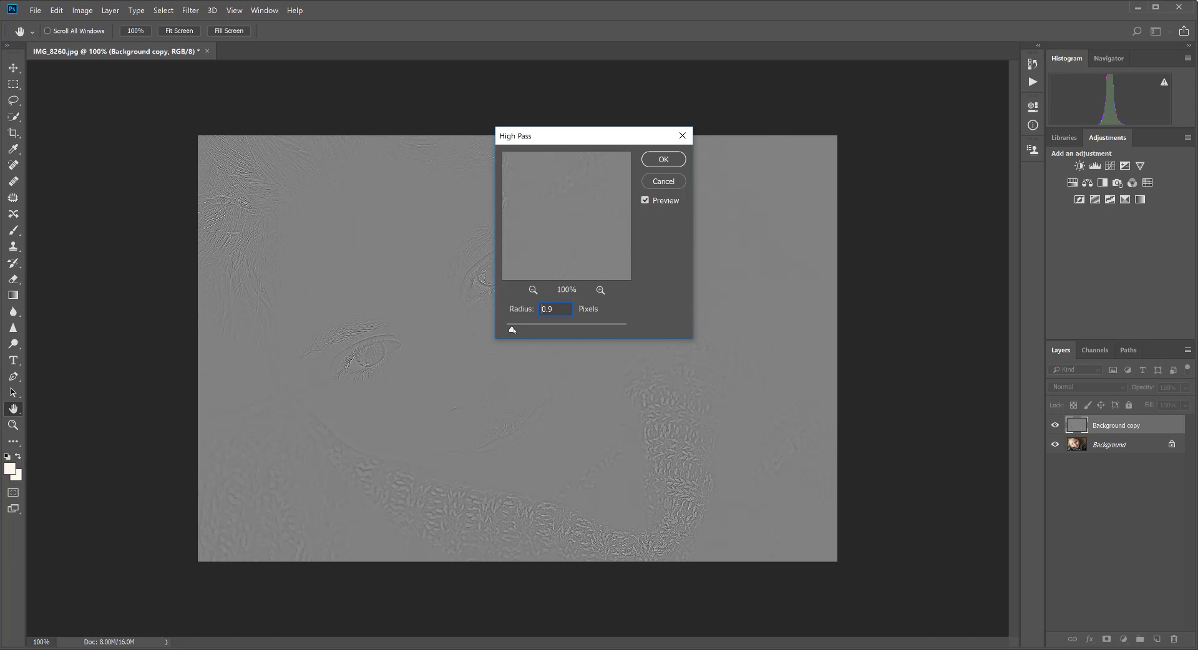
drag(513, 329, 516, 330)
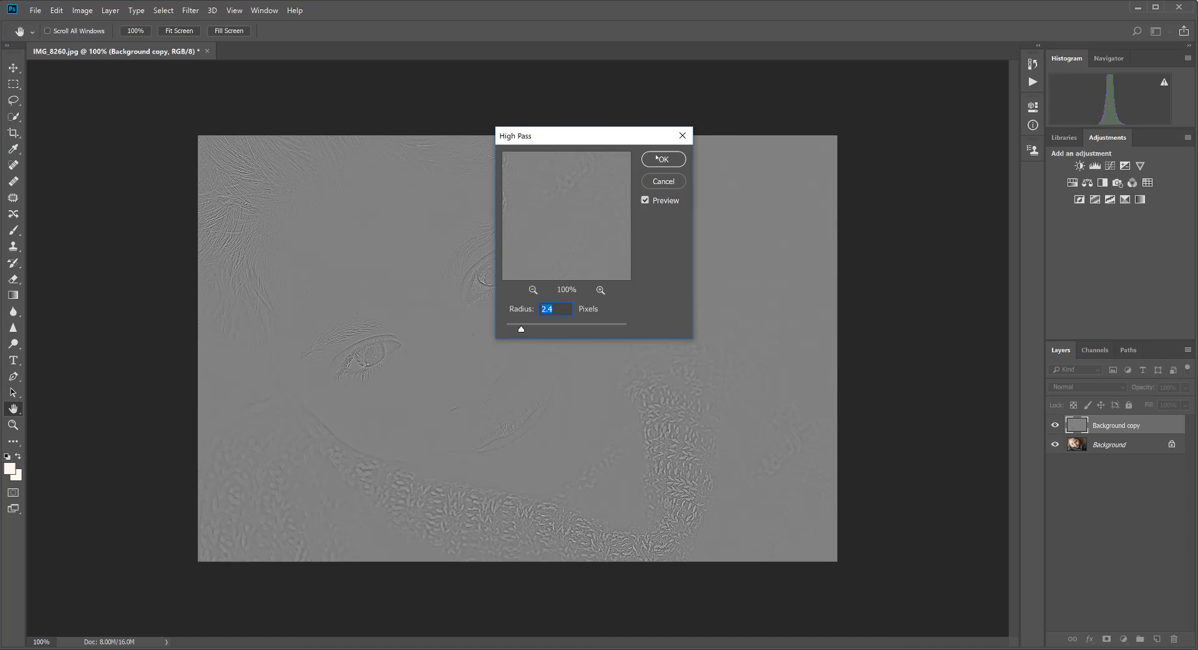
Step: Apply the 2.4 px High Pass and set the copy layer's blend mode to Overlay
click(661, 159)
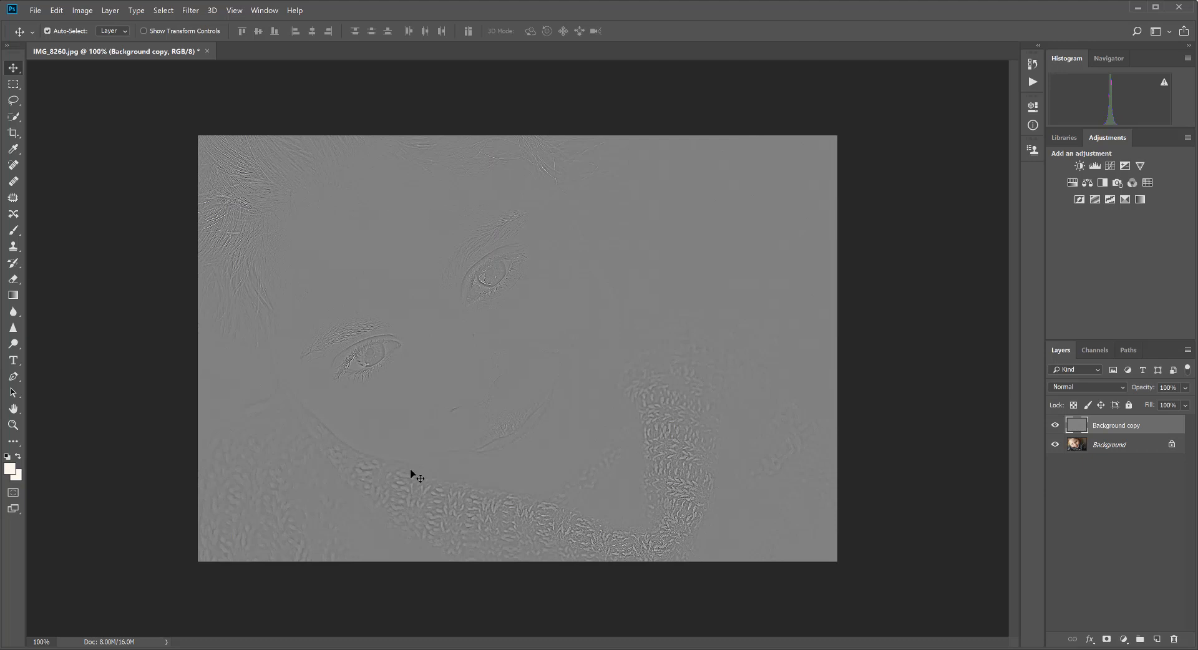
mouse_move(663, 473)
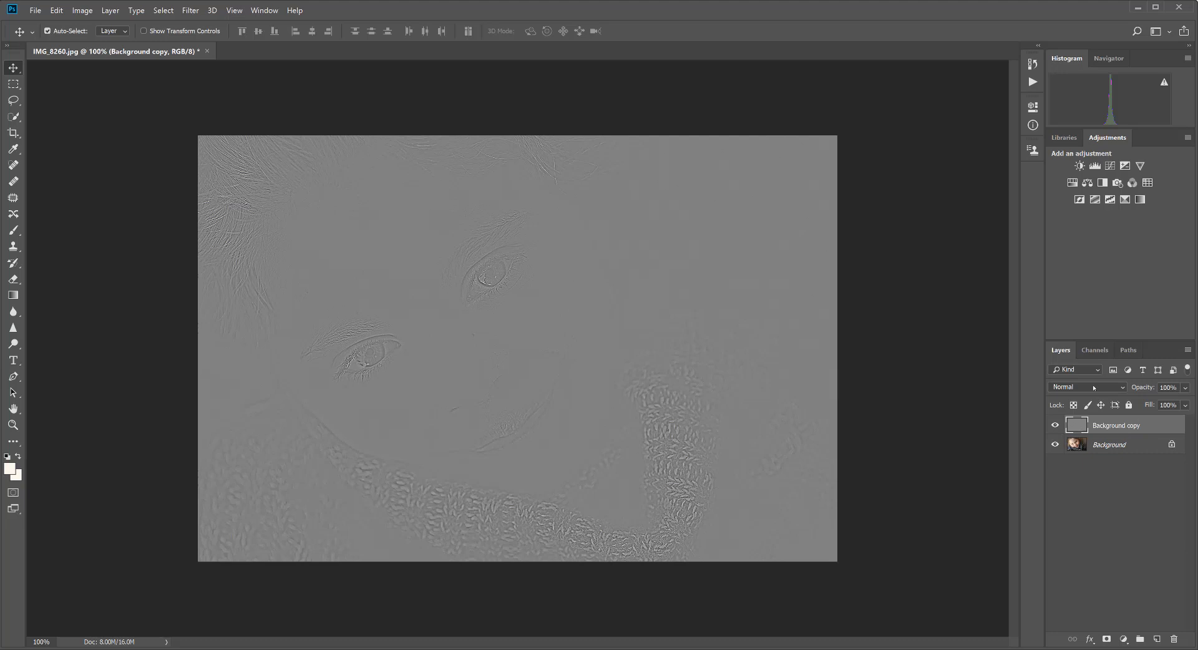
click(1085, 386)
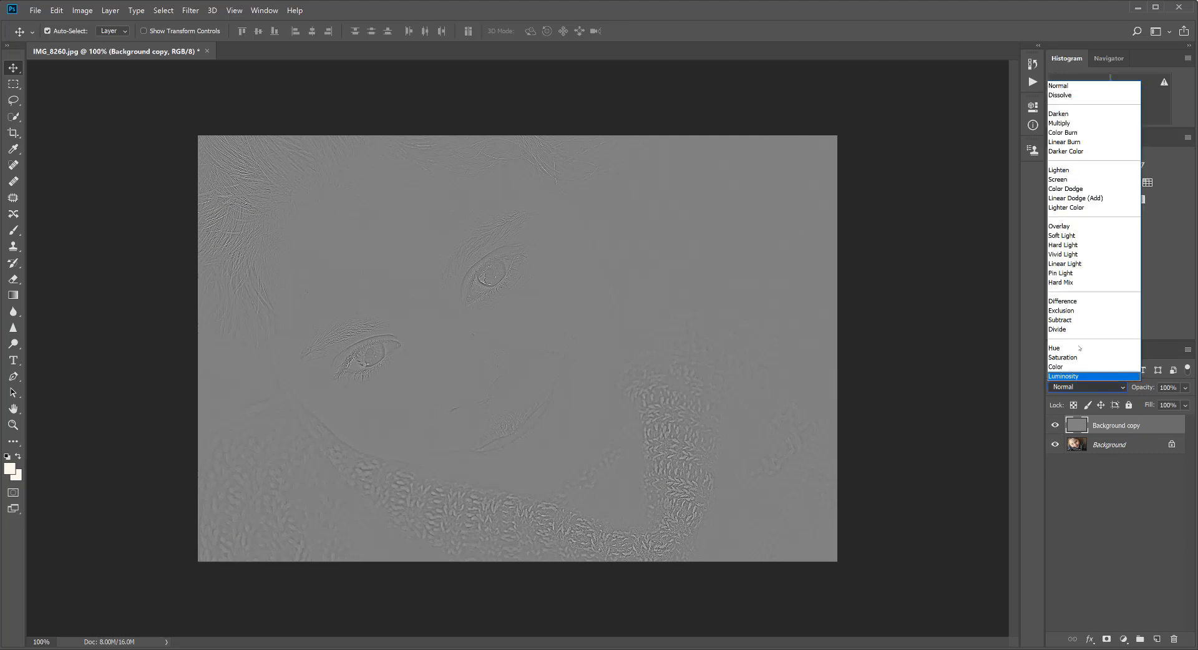
click(1059, 225)
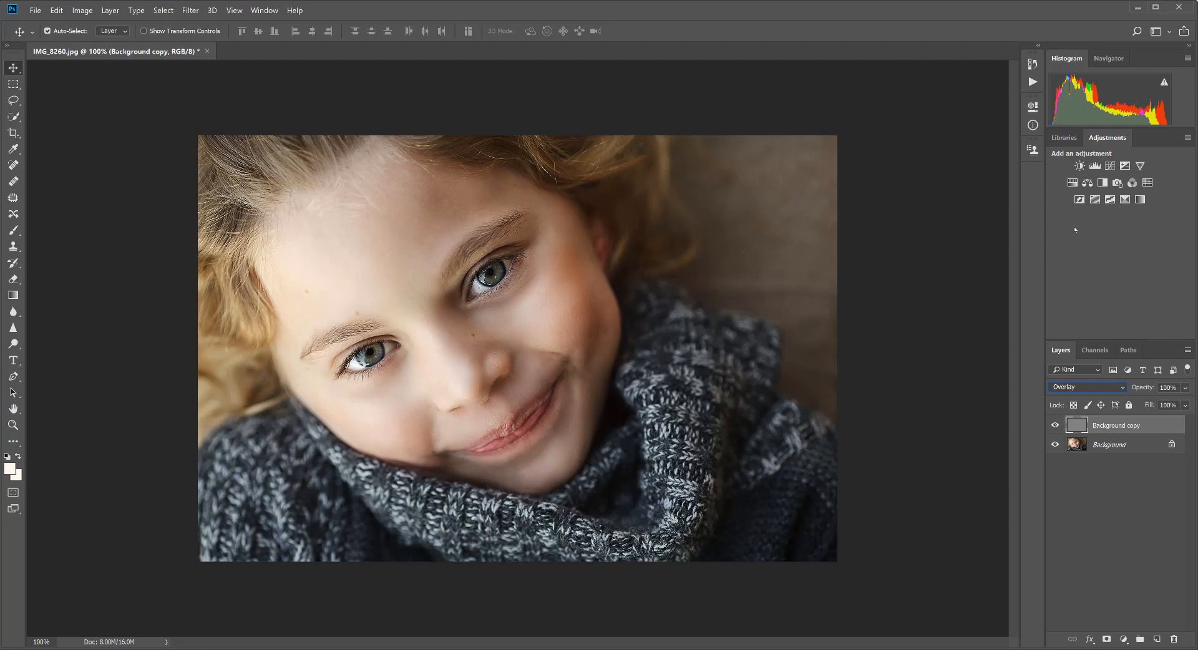
mouse_move(1005, 428)
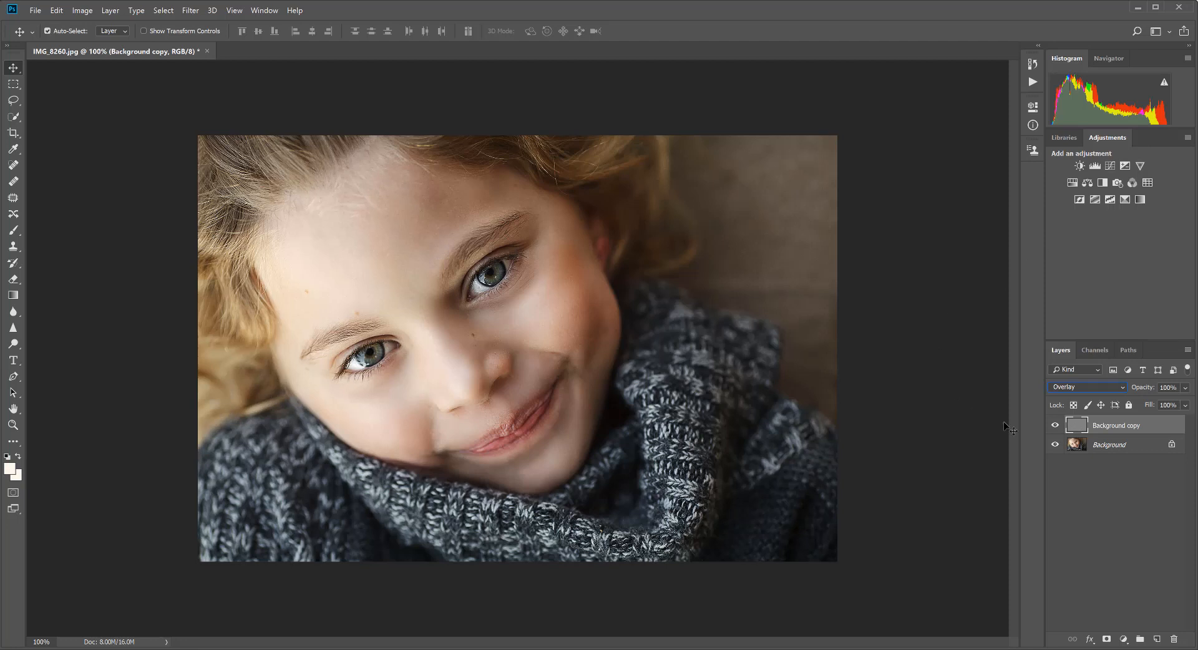
click(1056, 426)
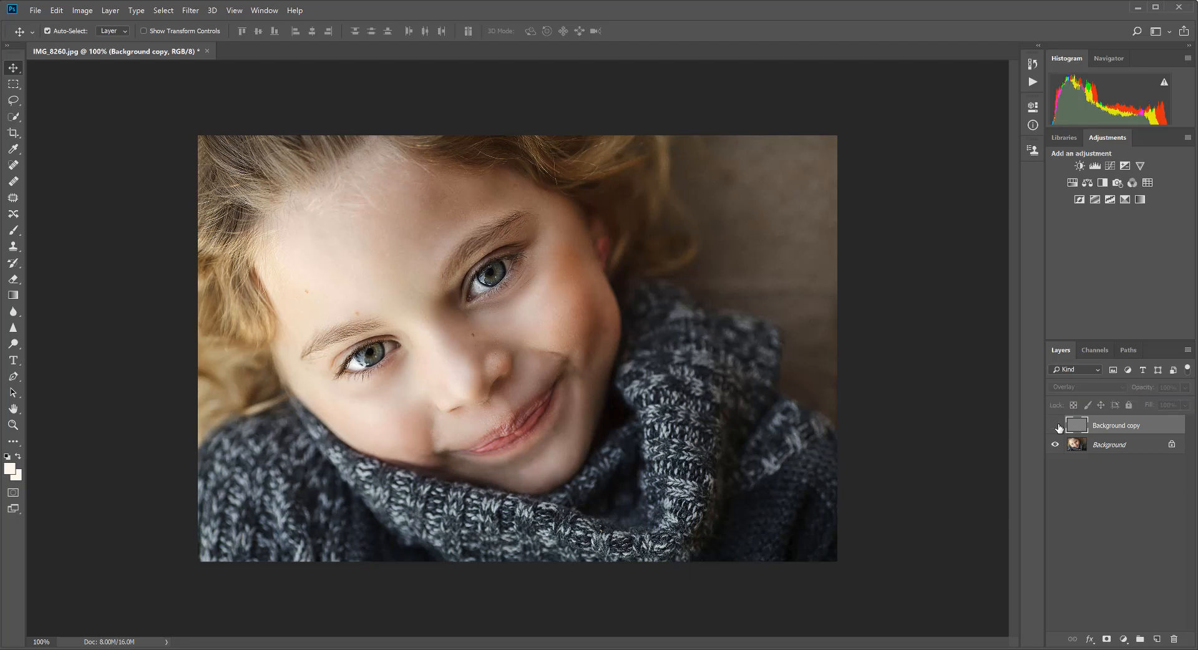
click(1056, 425)
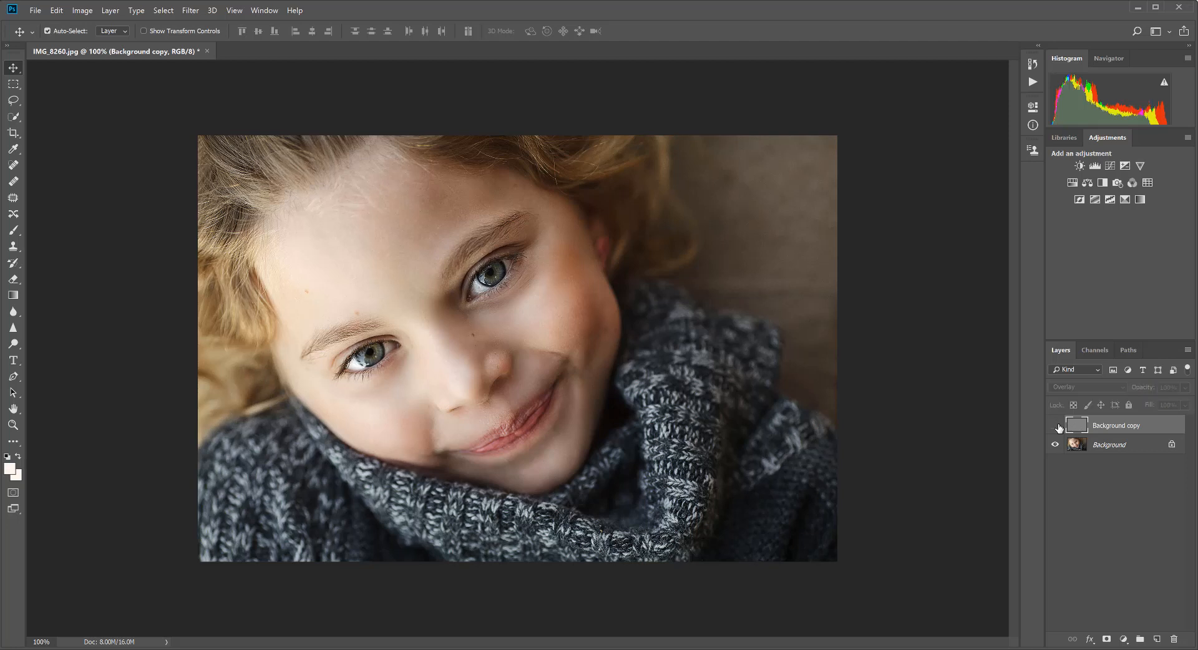
click(1056, 426)
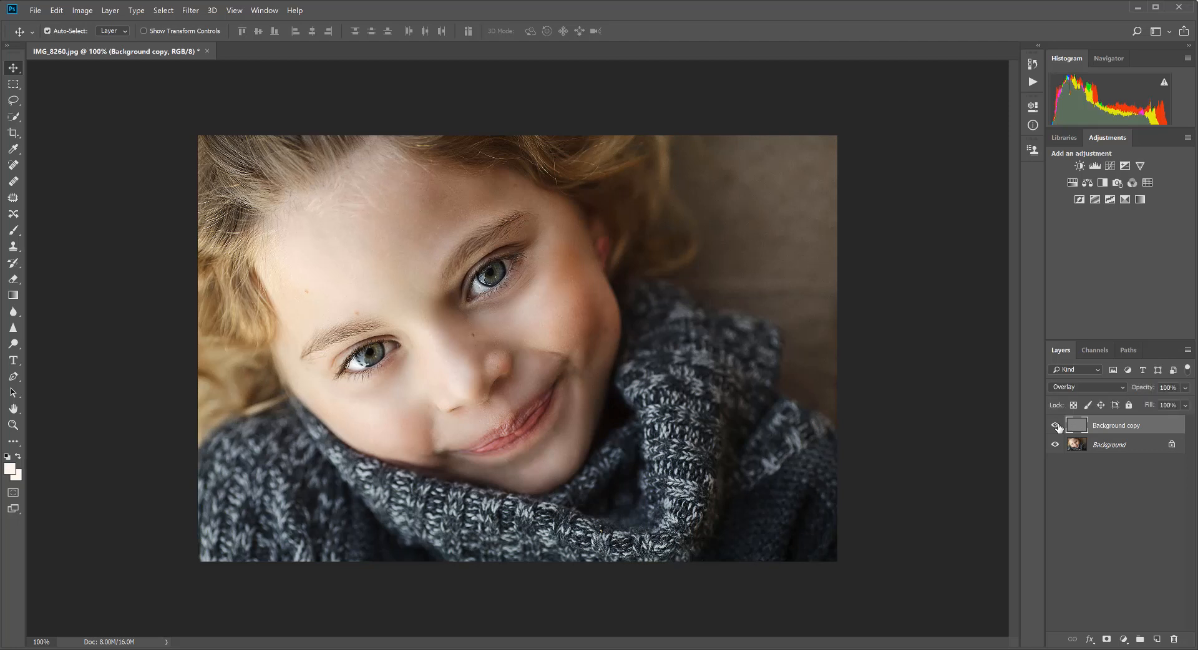